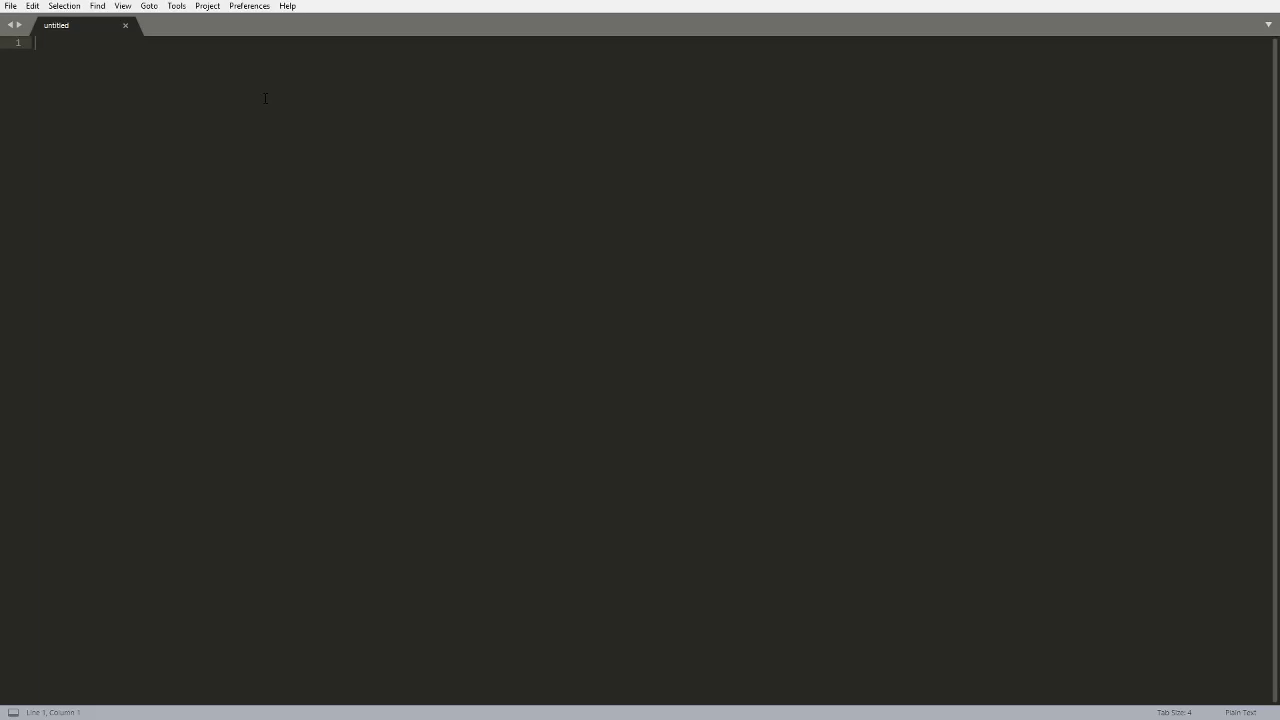
# Write 'on right click on iron door:' with a nested 'if block under clicked block is green terracotta:' check.
pyautogui.write('on right click on iron door:')
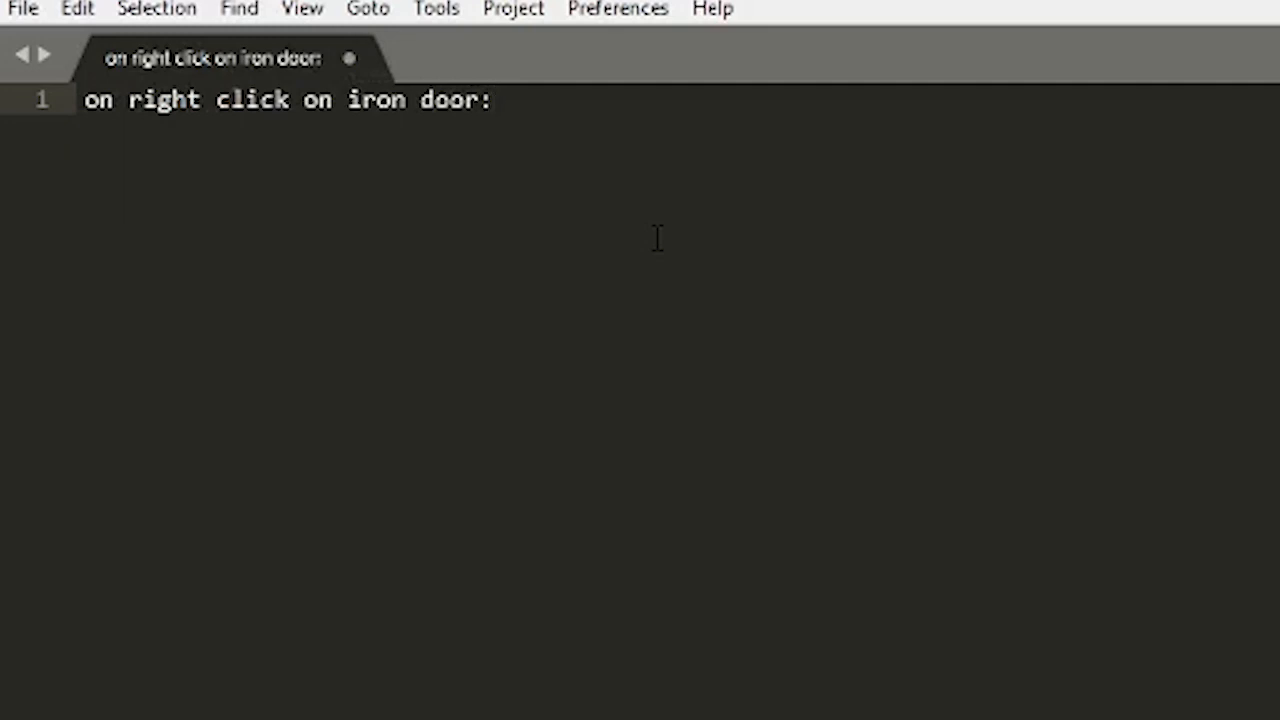
pyautogui.press('enter')
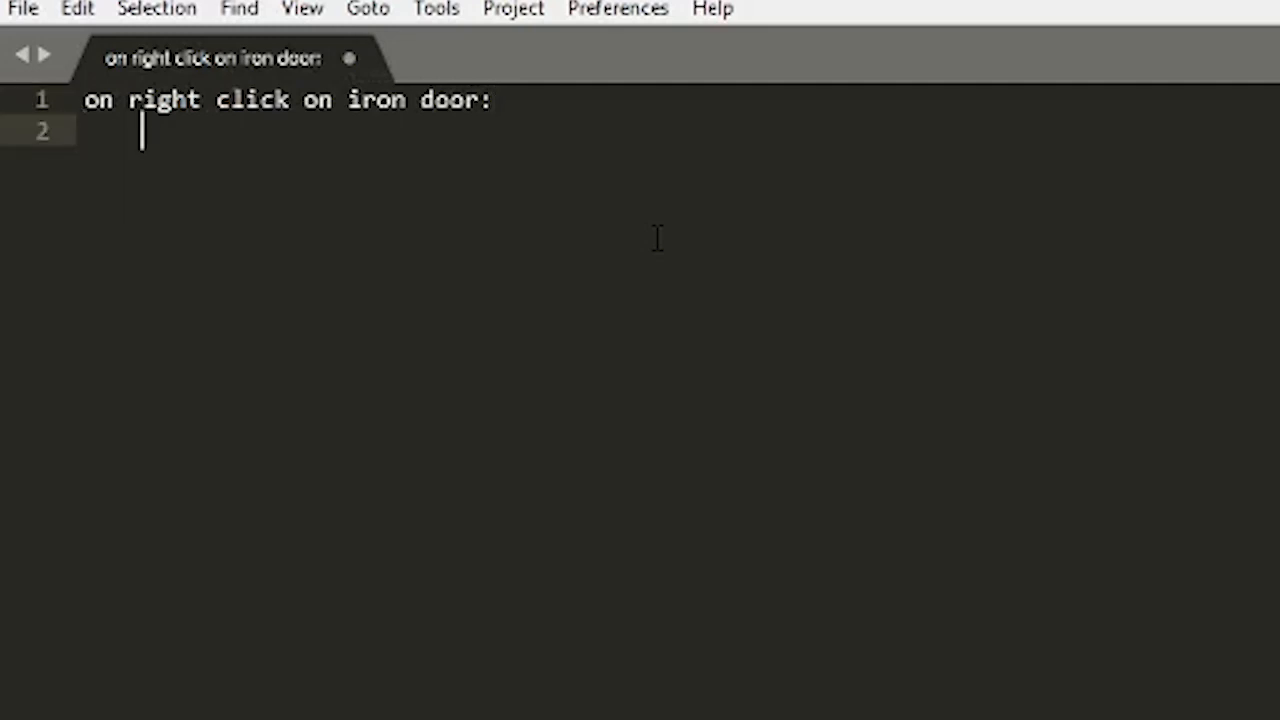
pyautogui.write('if block under click')
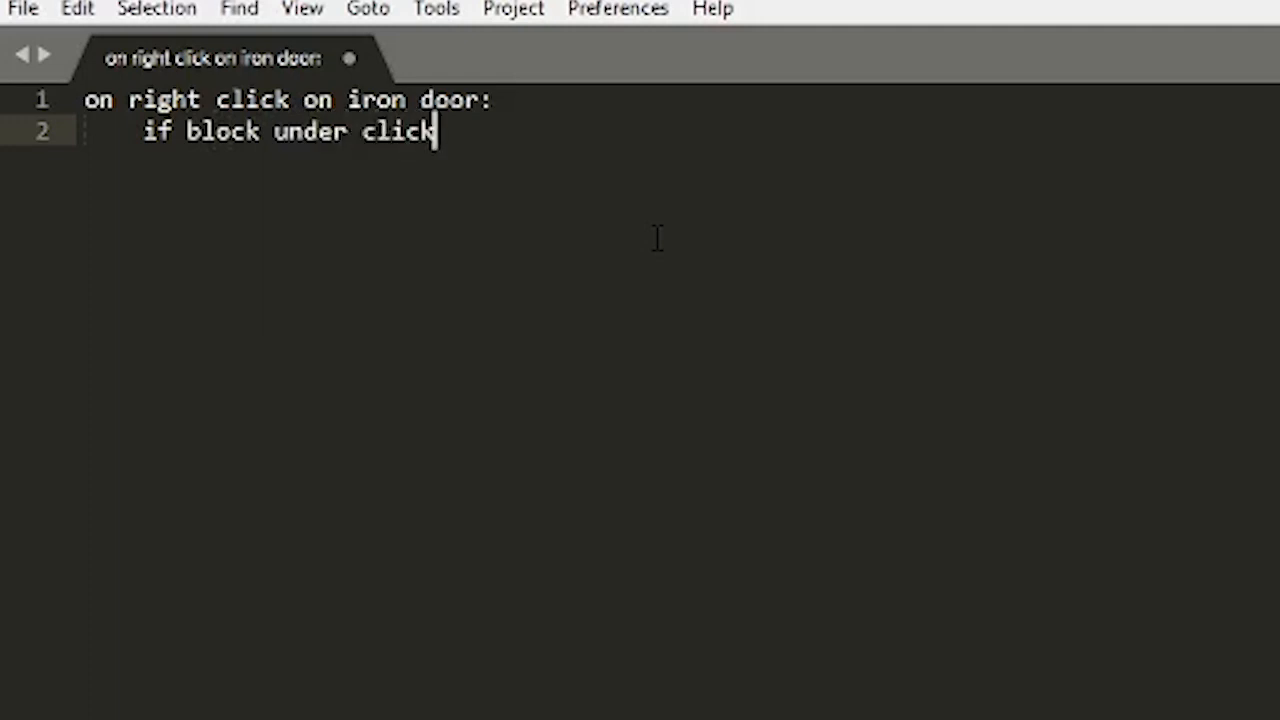
pyautogui.write('ed block is gree')
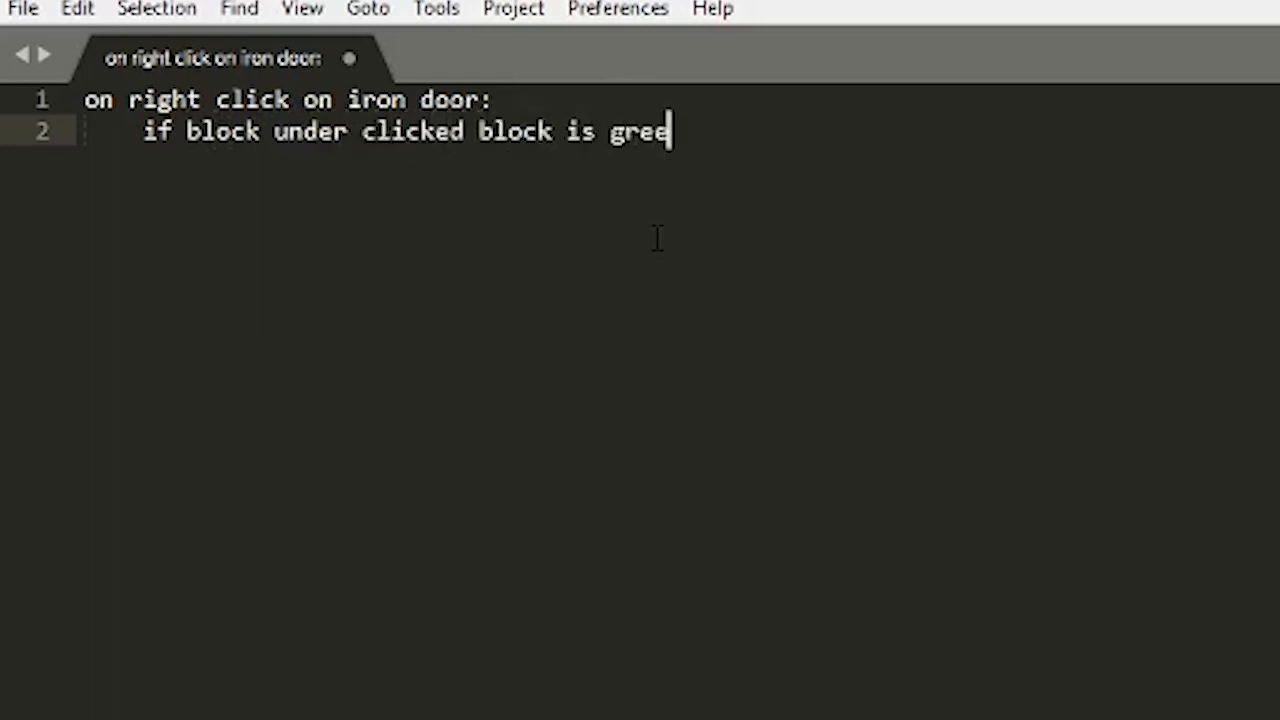
pyautogui.write('n terracotta')
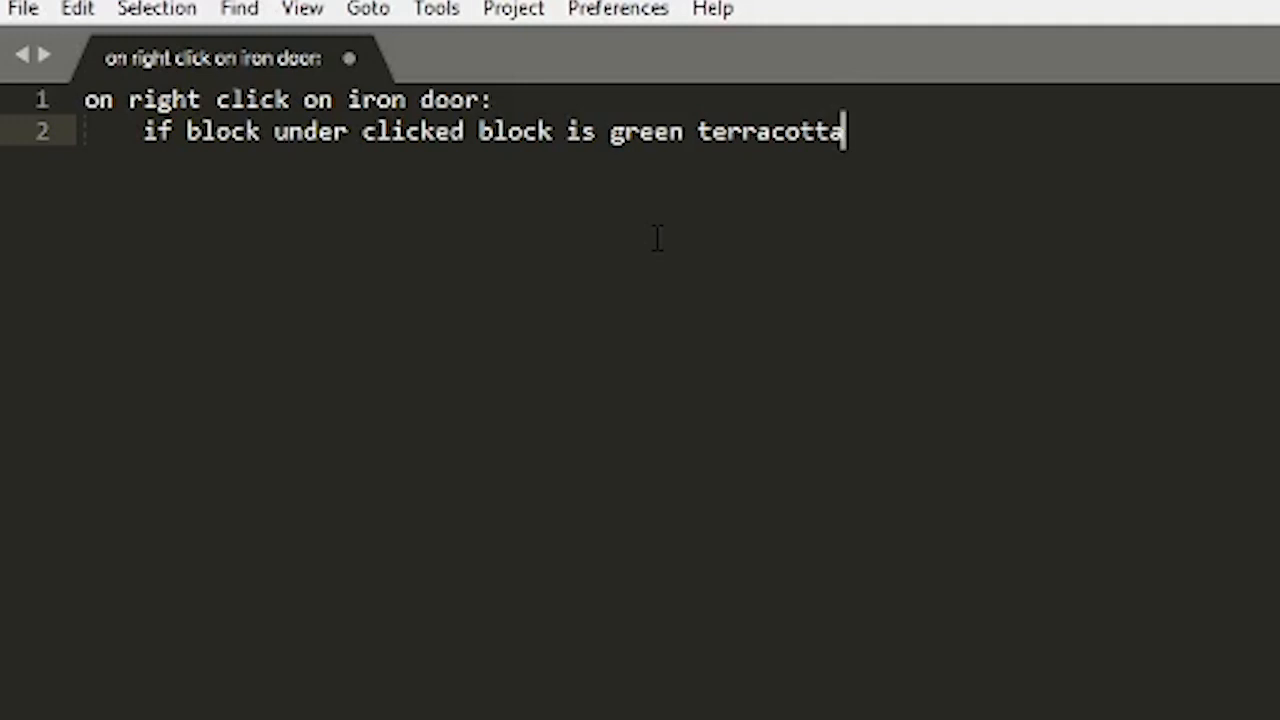
pyautogui.write(':')
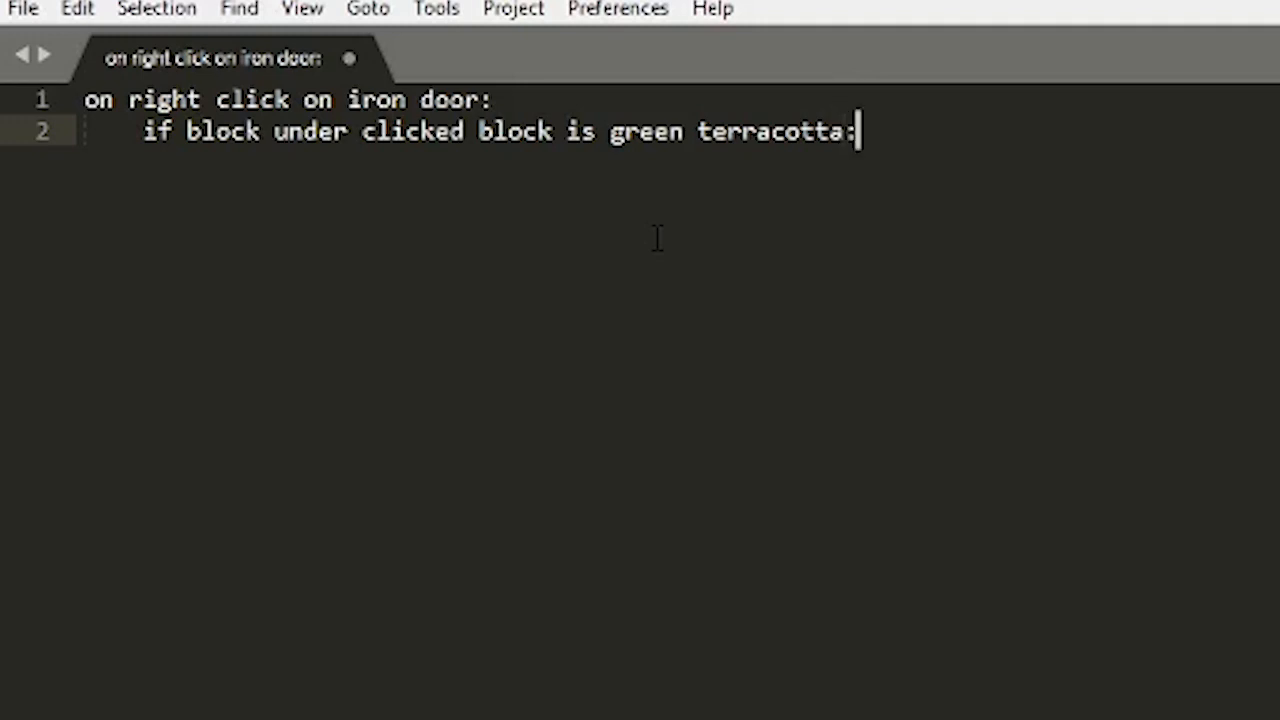
pyautogui.write("if name of player's h")
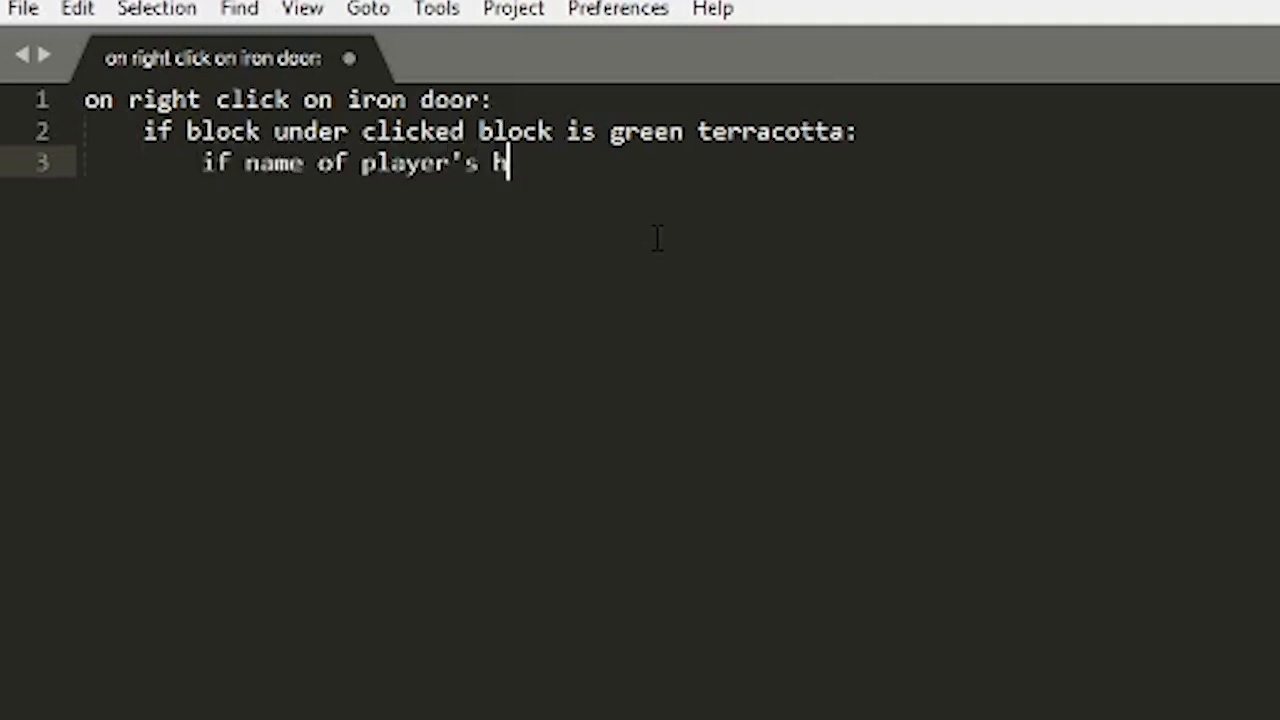
# Complete the nested condition requiring the held item named "&aKeycard A".
pyautogui.write('eld item is "&')
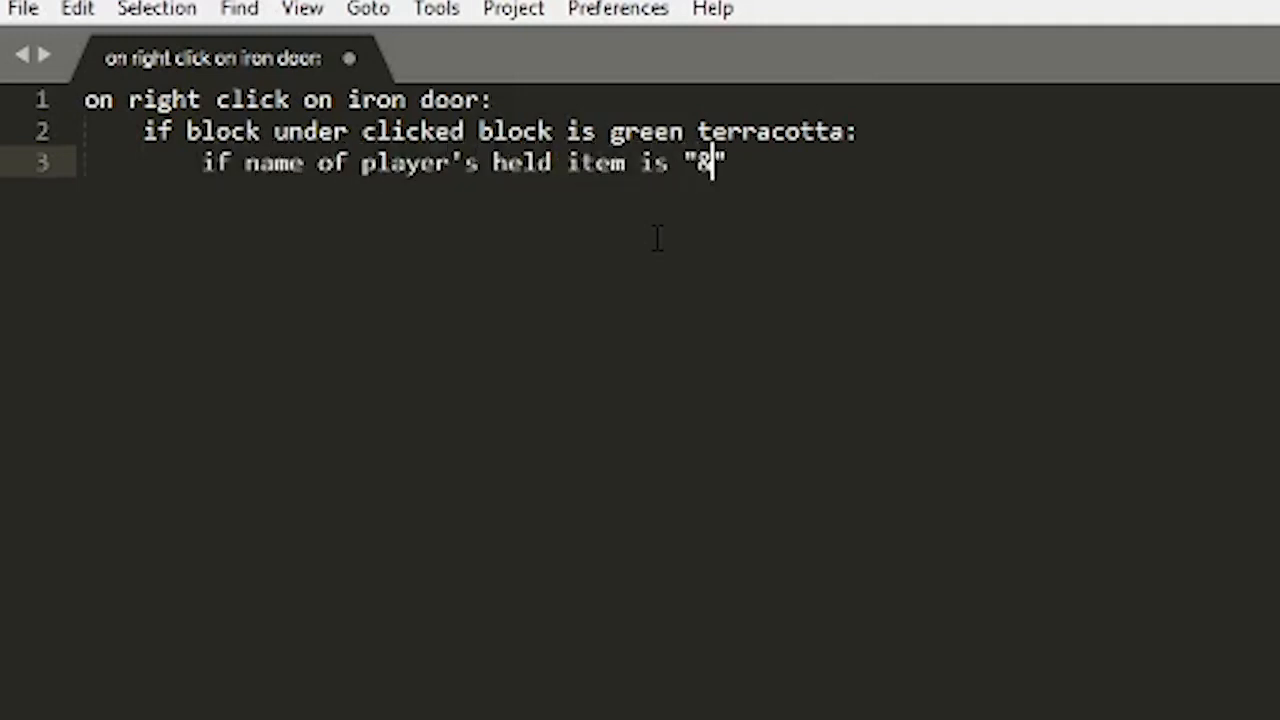
pyautogui.write('aKey')
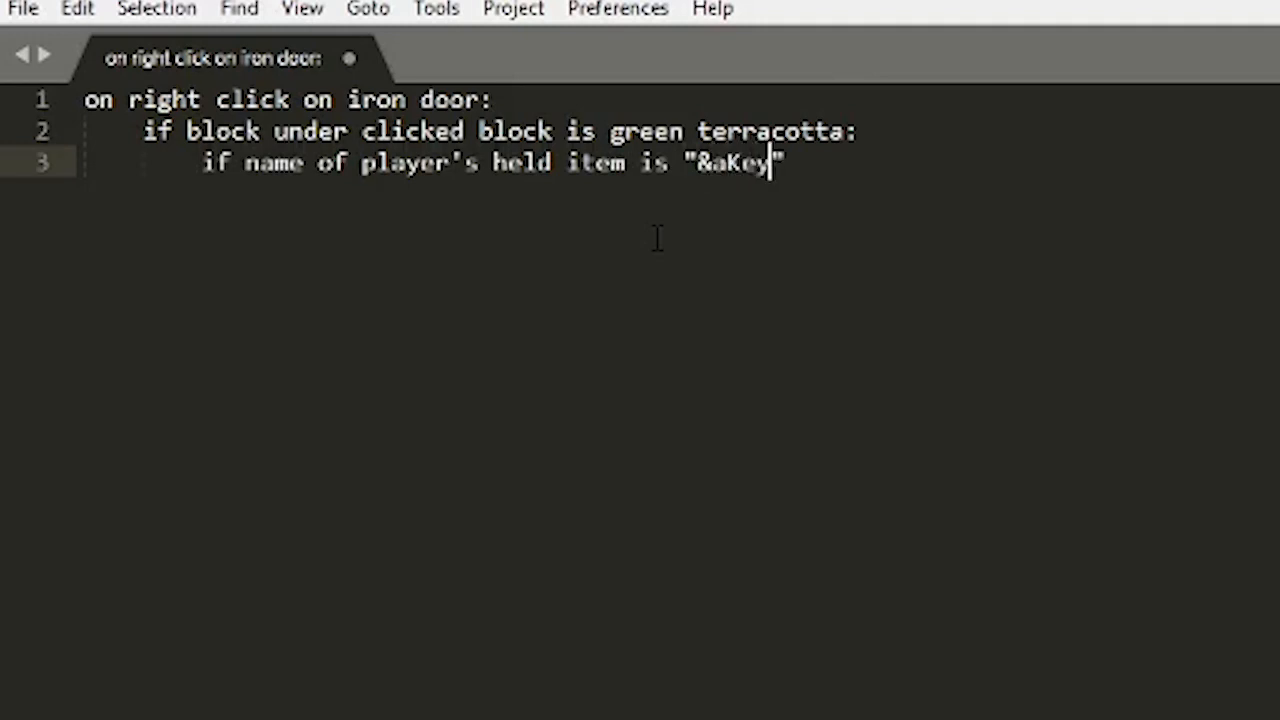
pyautogui.write('card A')
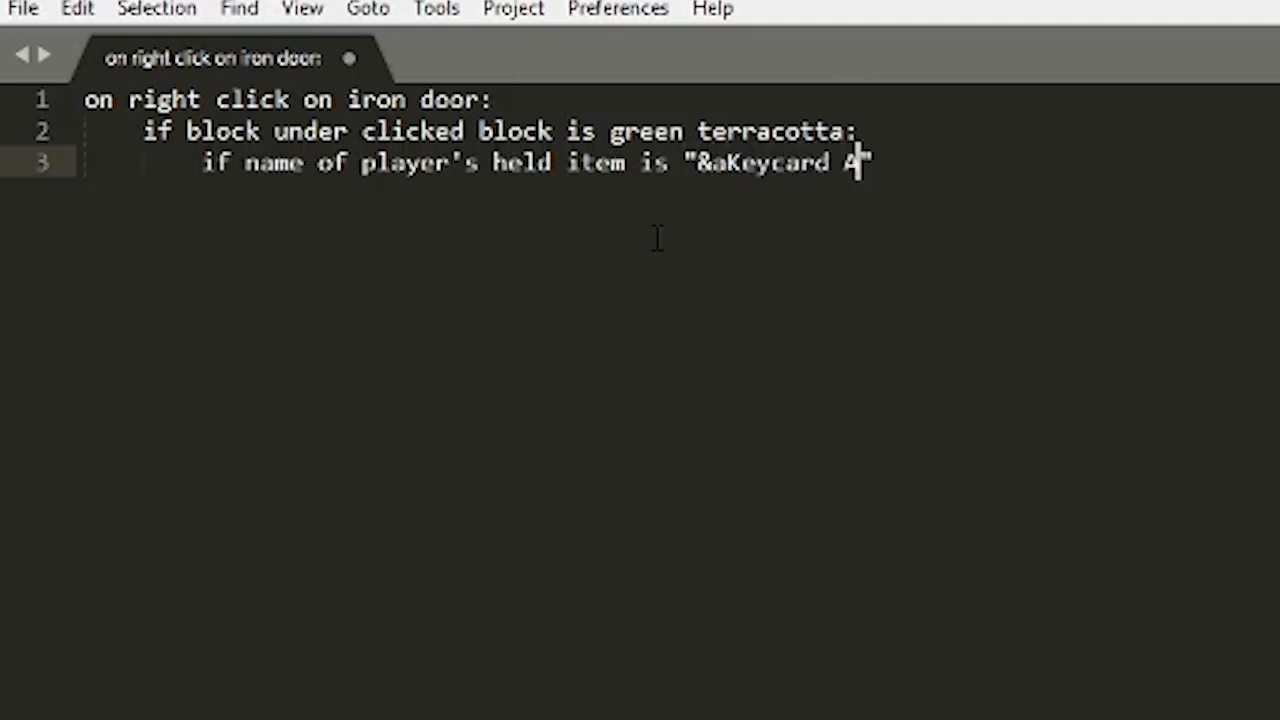
pyautogui.write('":')
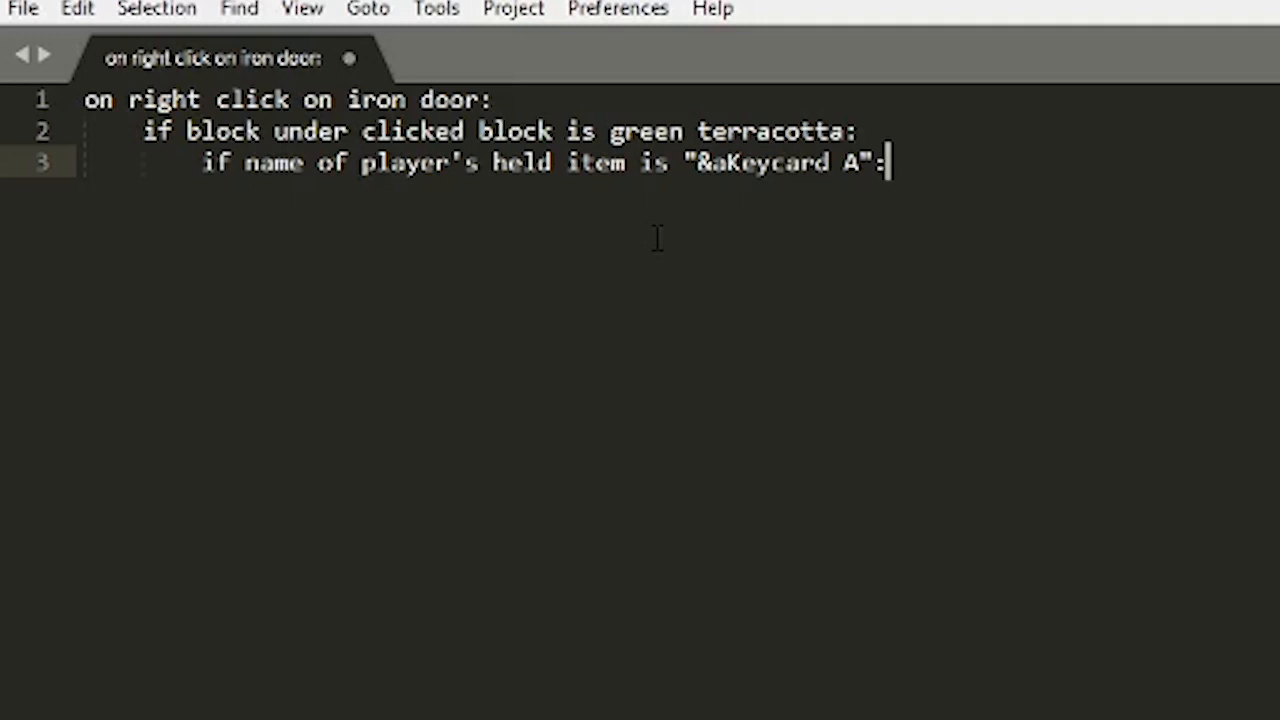
pyautogui.press('Enter')
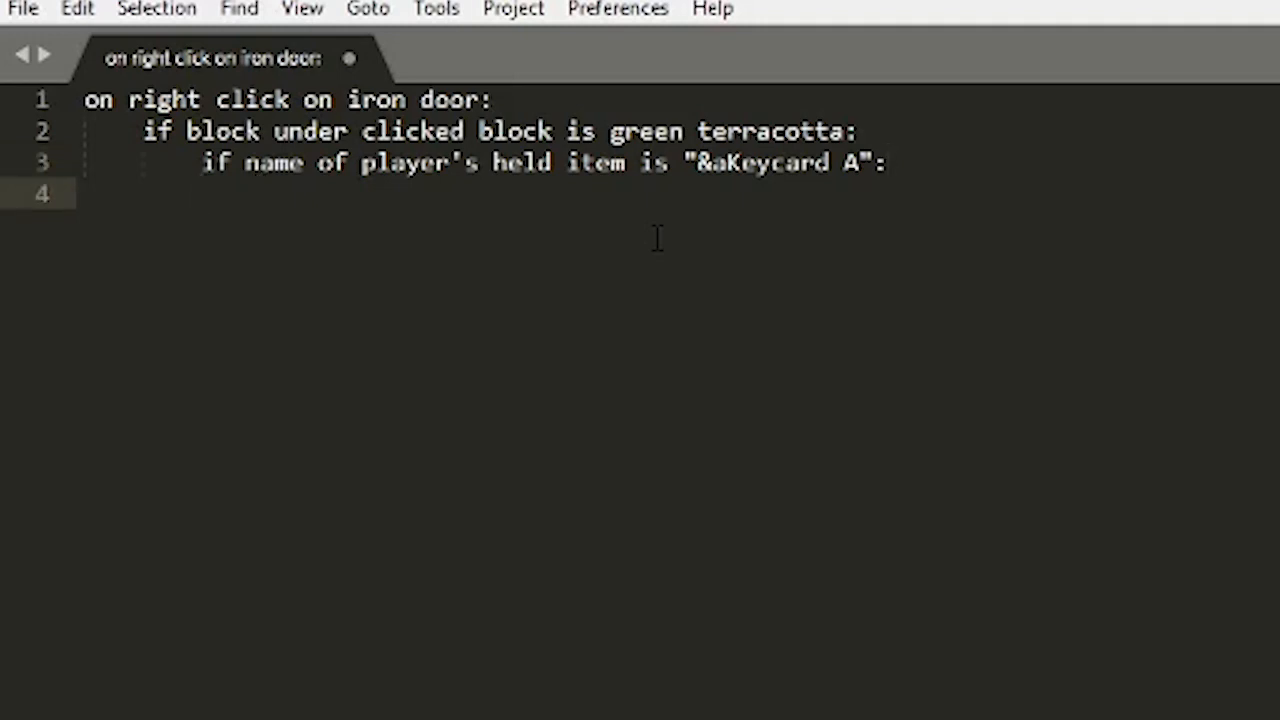
# Add 'open clicked block', 'wait 1 second' and 'close clicked block' inside the keycard check.
pyautogui.write('open clicked')
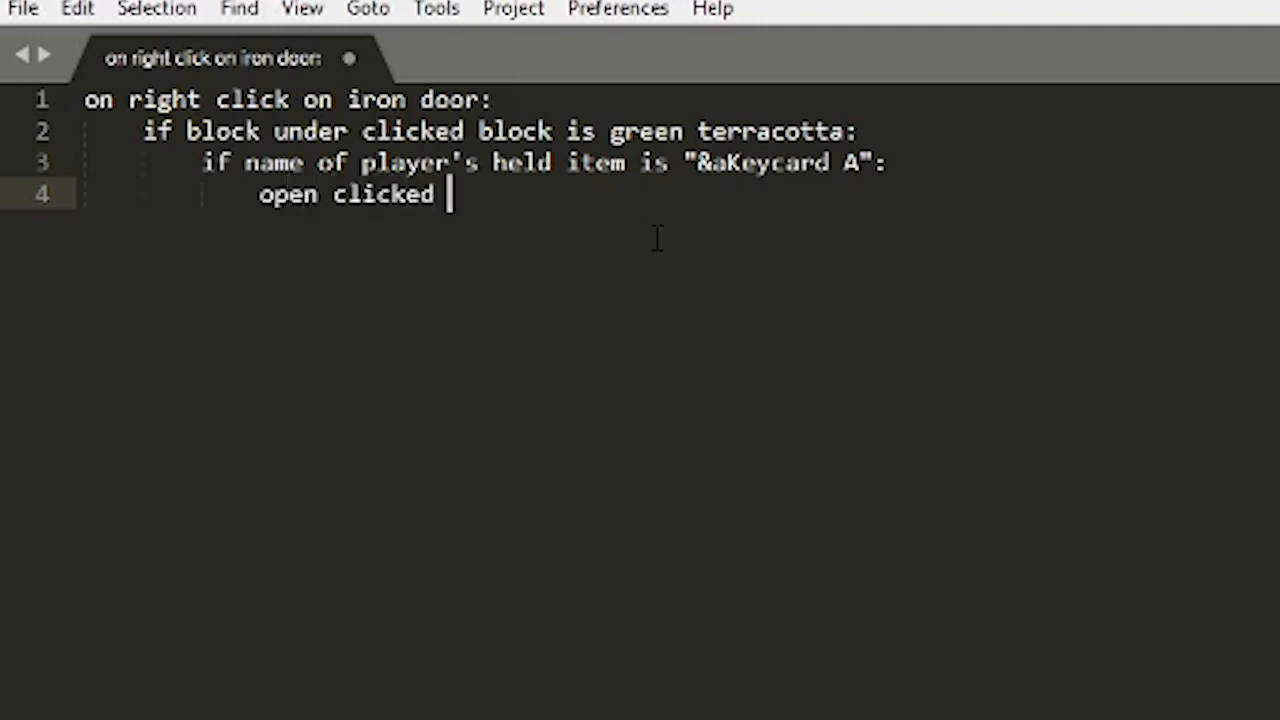
pyautogui.write('block')
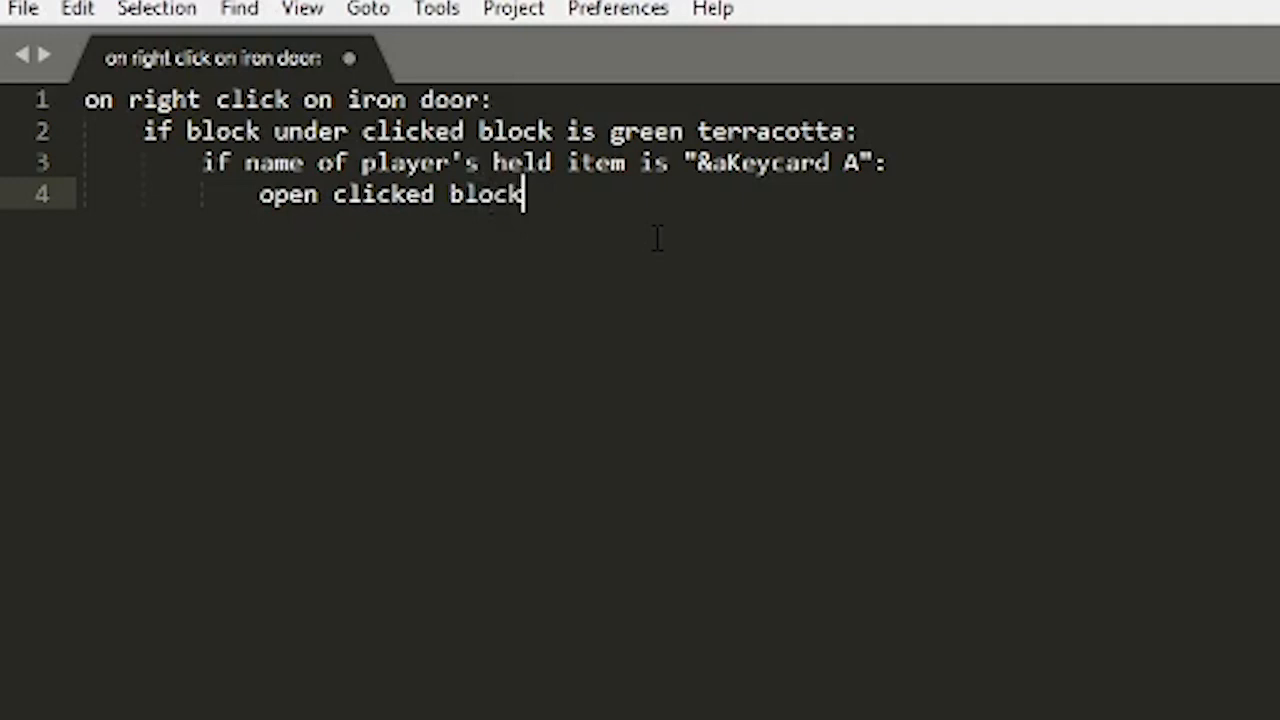
pyautogui.write('wait 1 second')
pyautogui.write('close cl')
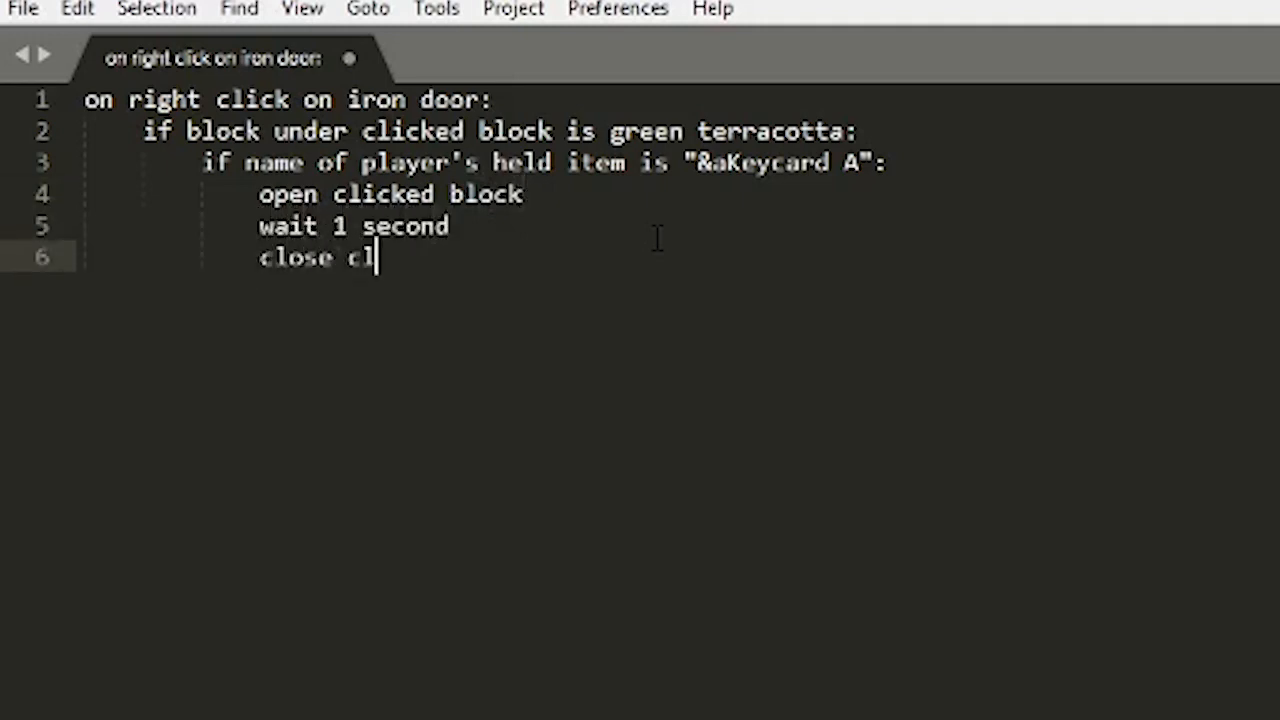
pyautogui.write('icked block')
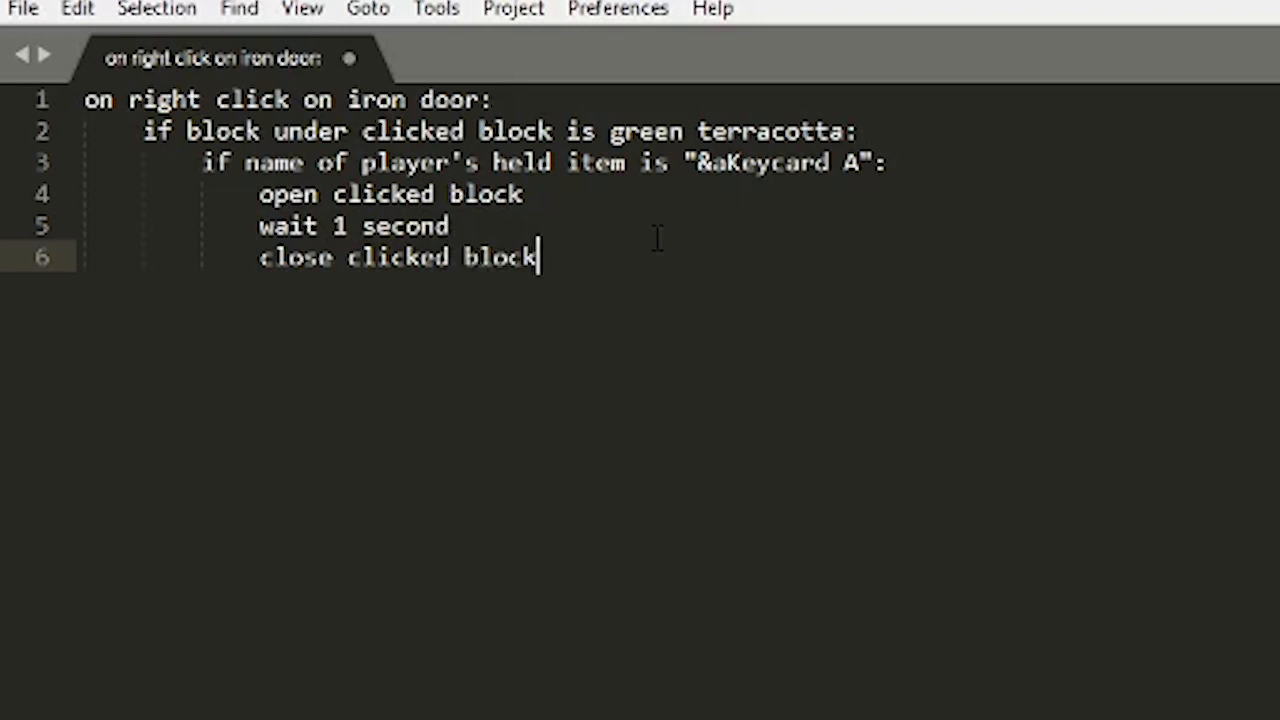
pyautogui.press('Enter')
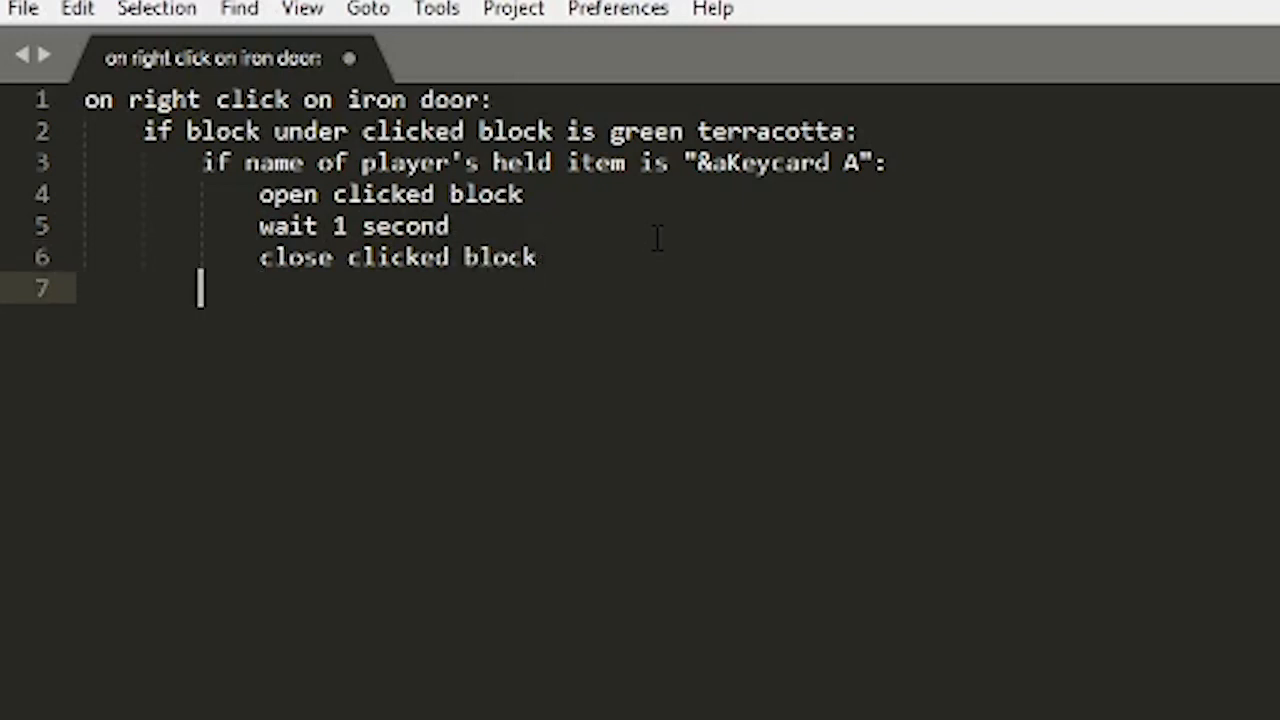
# Add an else branch sending "&7You need &aKeycard A &7to open this door!".
pyautogui.write('else:')
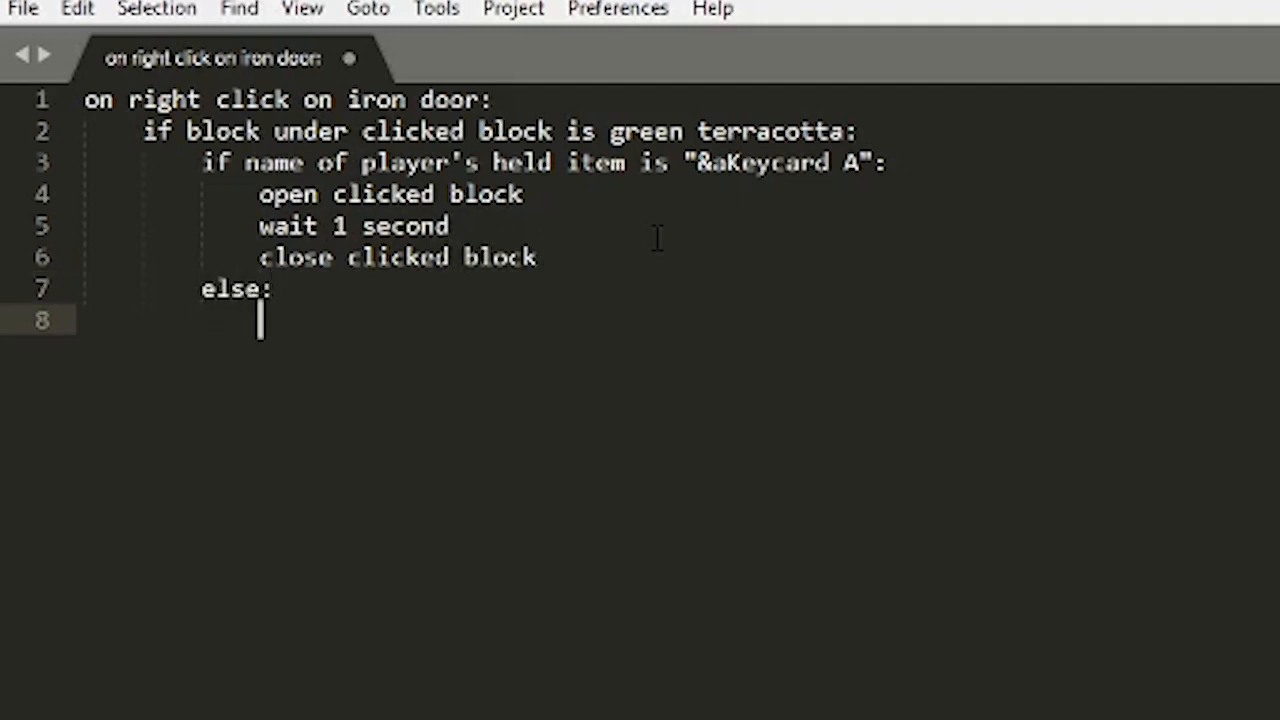
pyautogui.write('send')
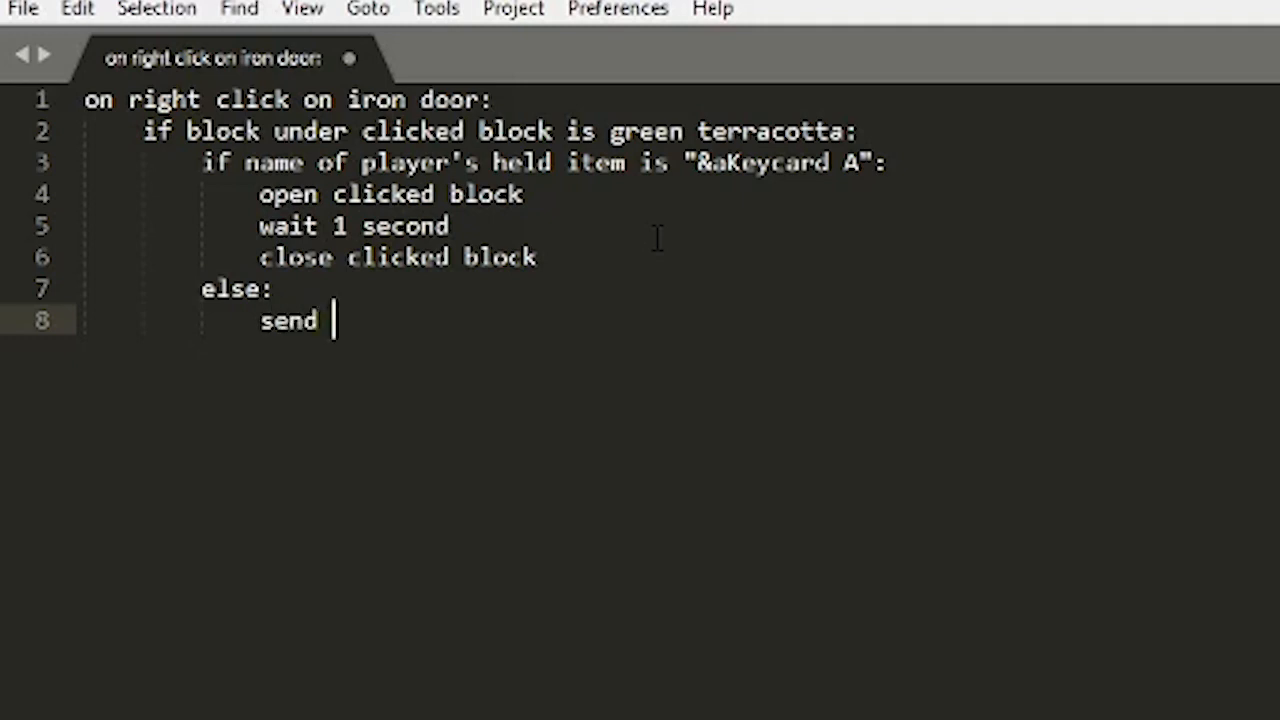
pyautogui.write('"&7"')
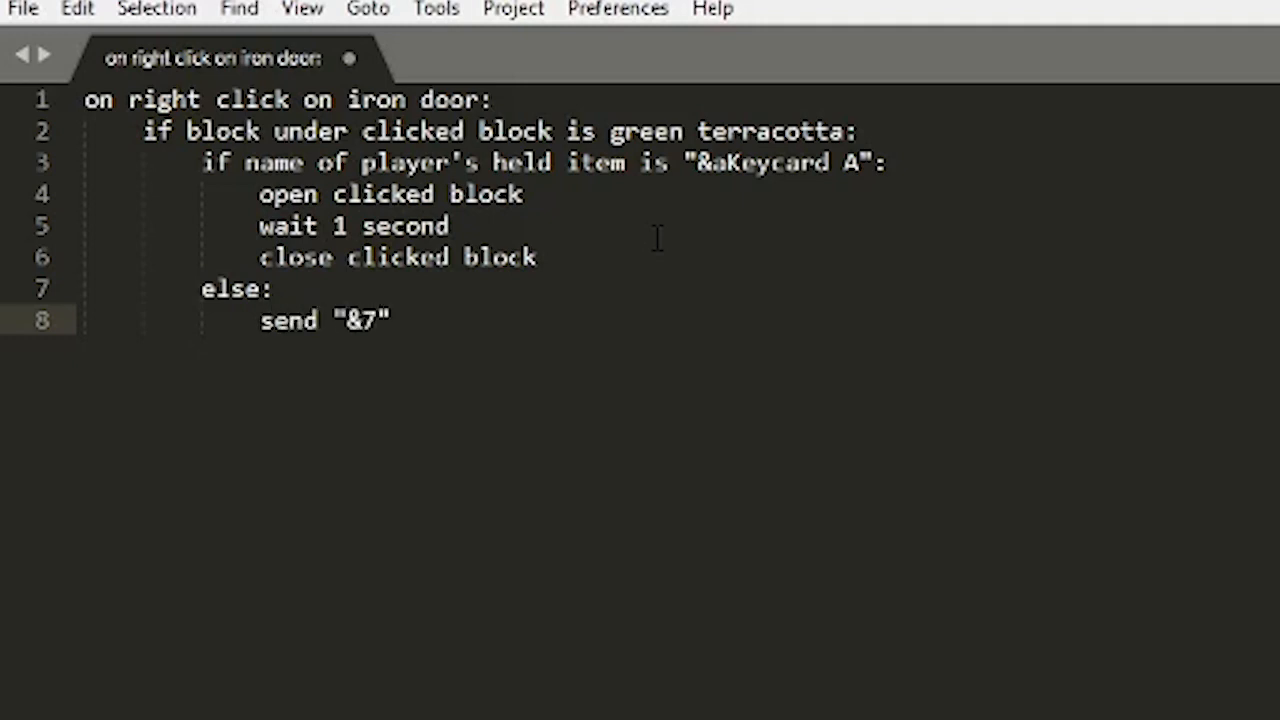
pyautogui.write('You need &a')
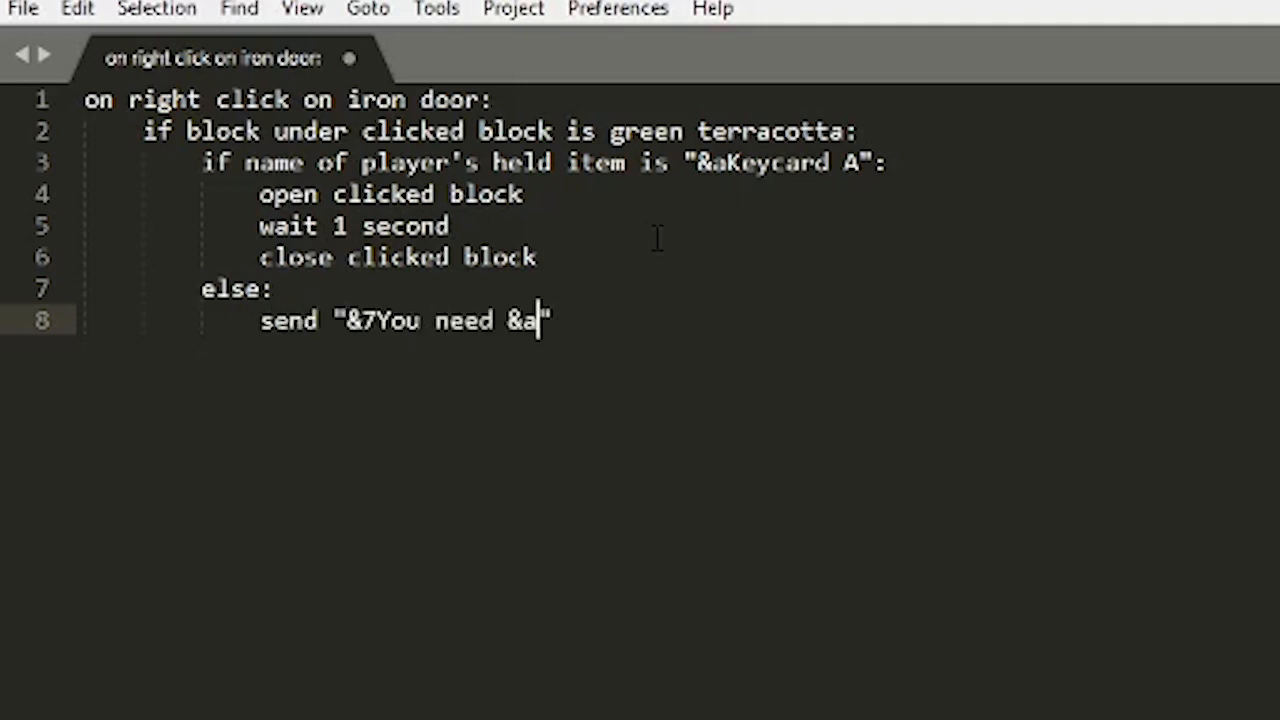
pyautogui.write('Keycard A')
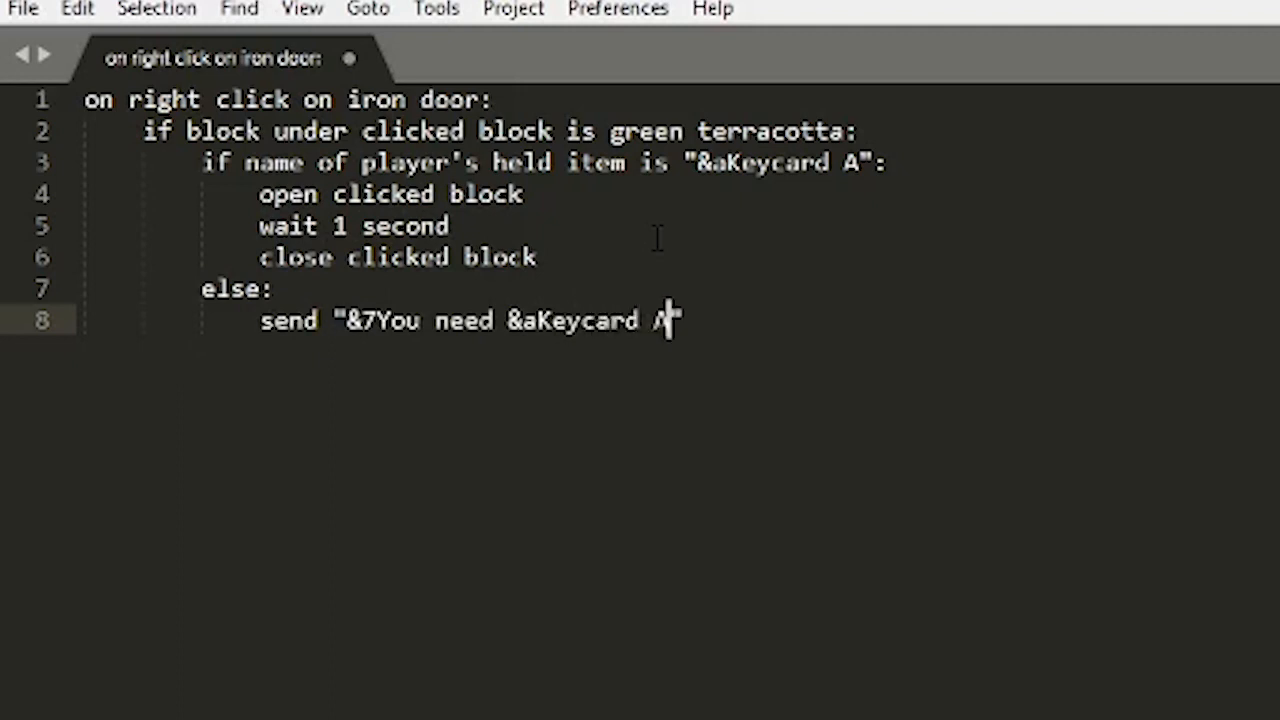
pyautogui.write('&7to ope')
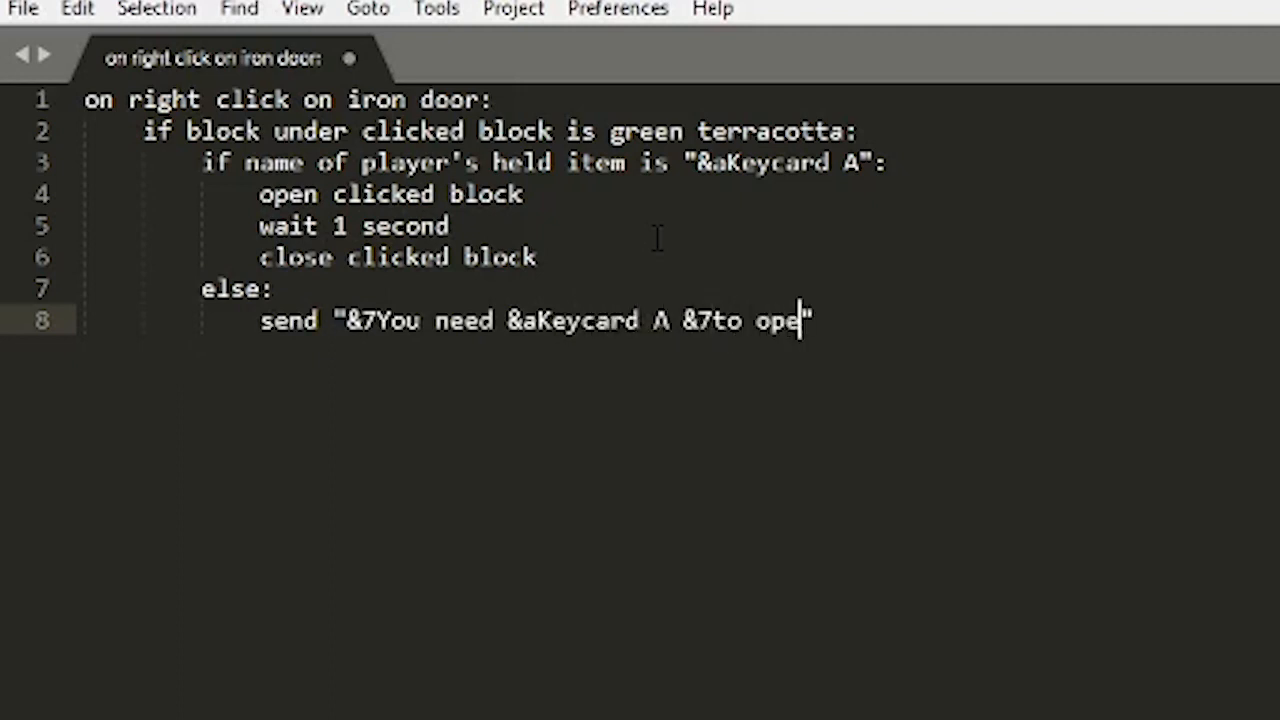
pyautogui.write('n this door!"')
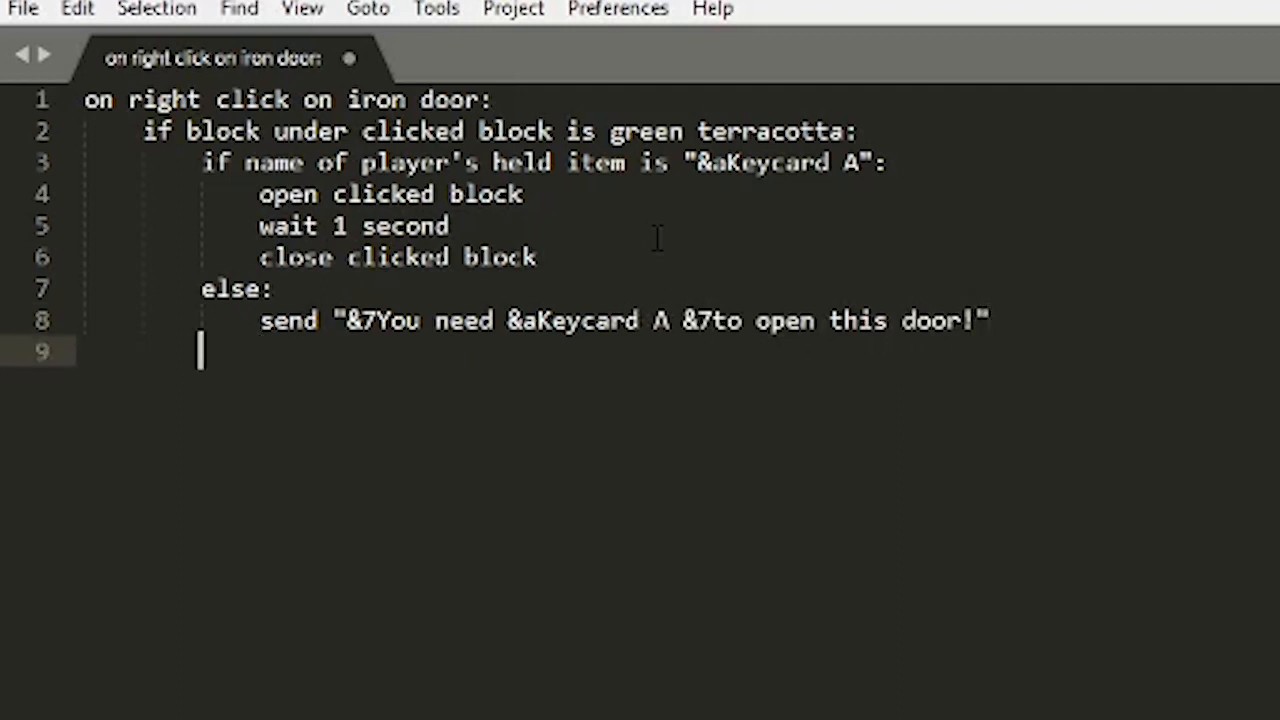
# Follow the message with a 'wait 1 second' line.
pyautogui.write('wait 1 sec')
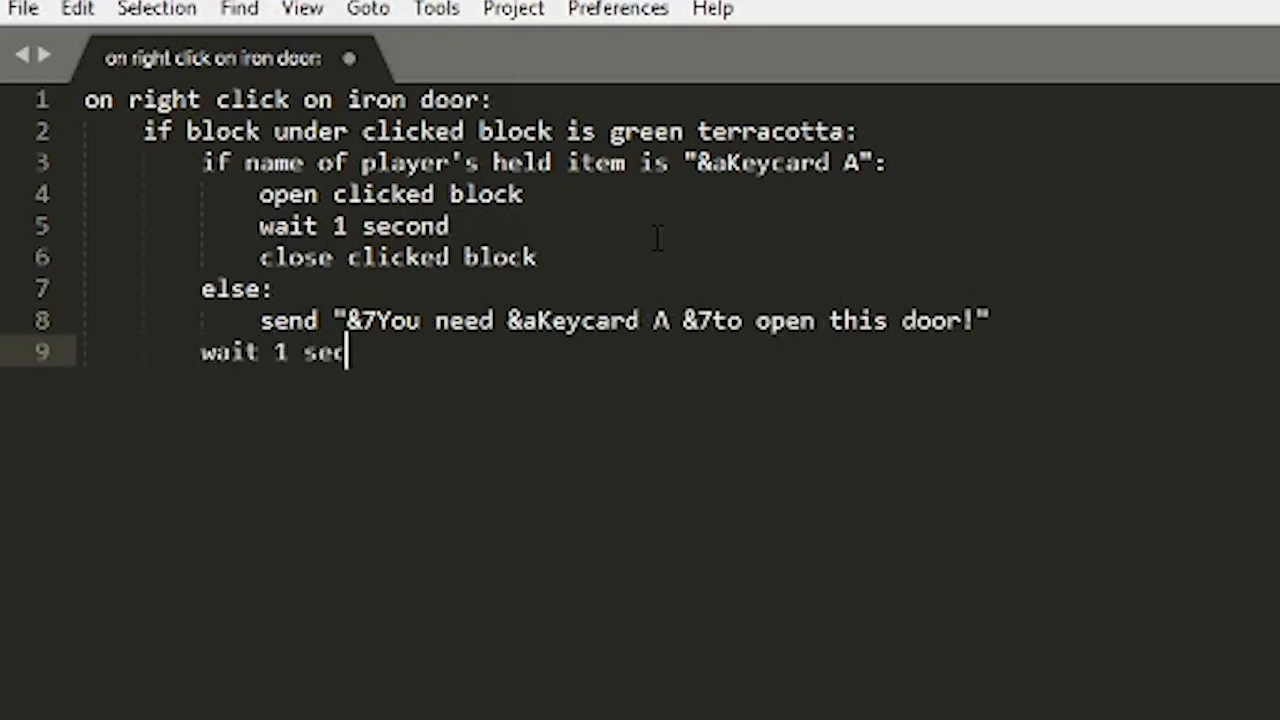
pyautogui.write('ond')
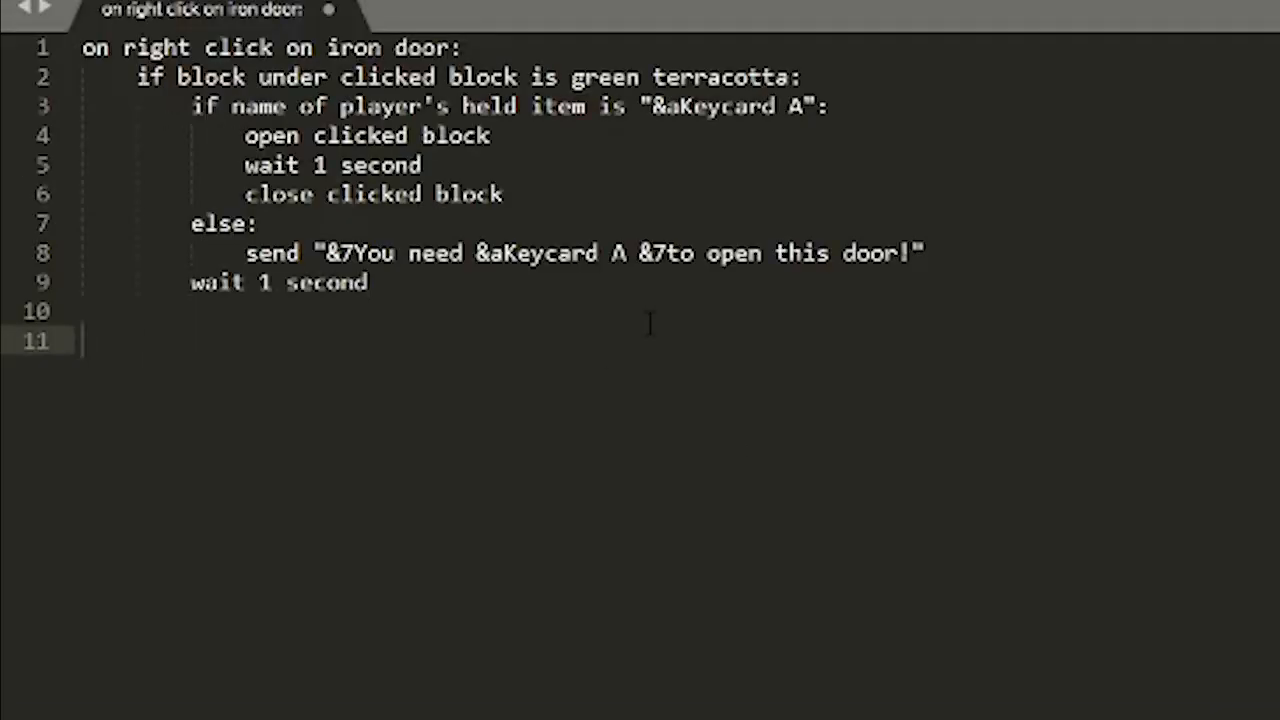
# Duplicate the handler below, changing green to blue terracotta and Keycard A to Keycard B.
pyautogui.write('on right click on iron door:')
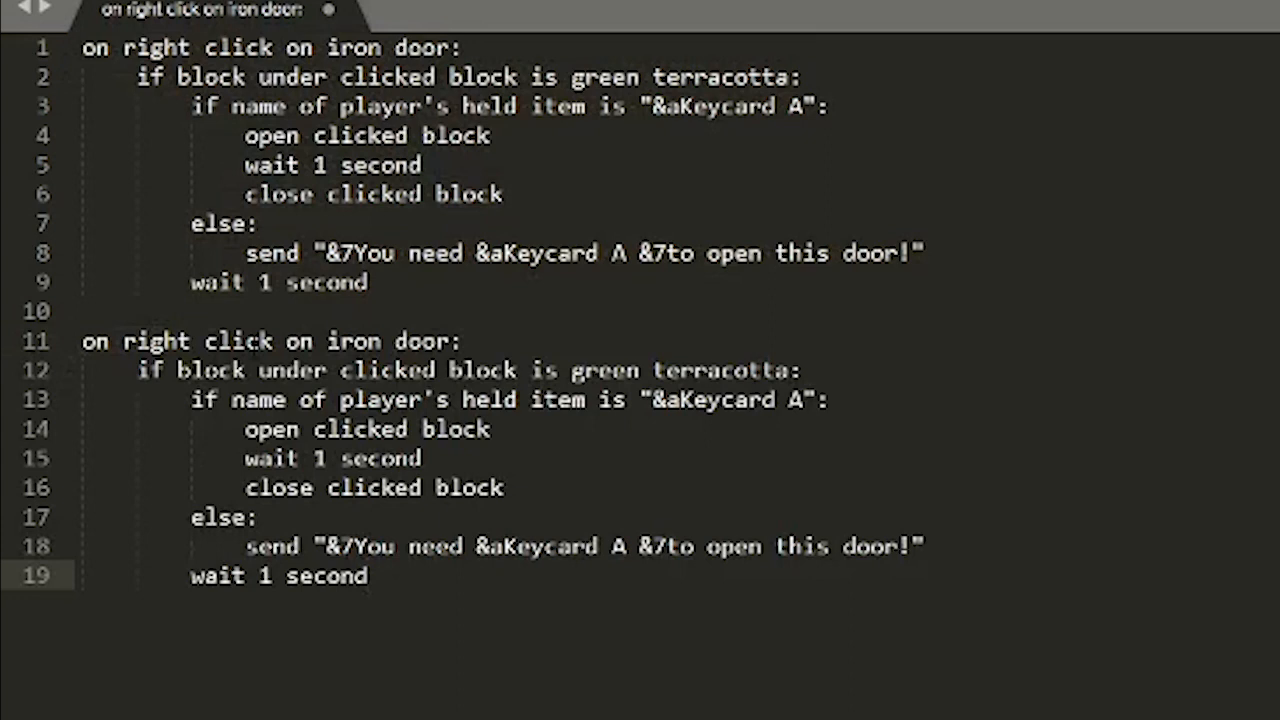
pyautogui.doubleClick(604, 370)
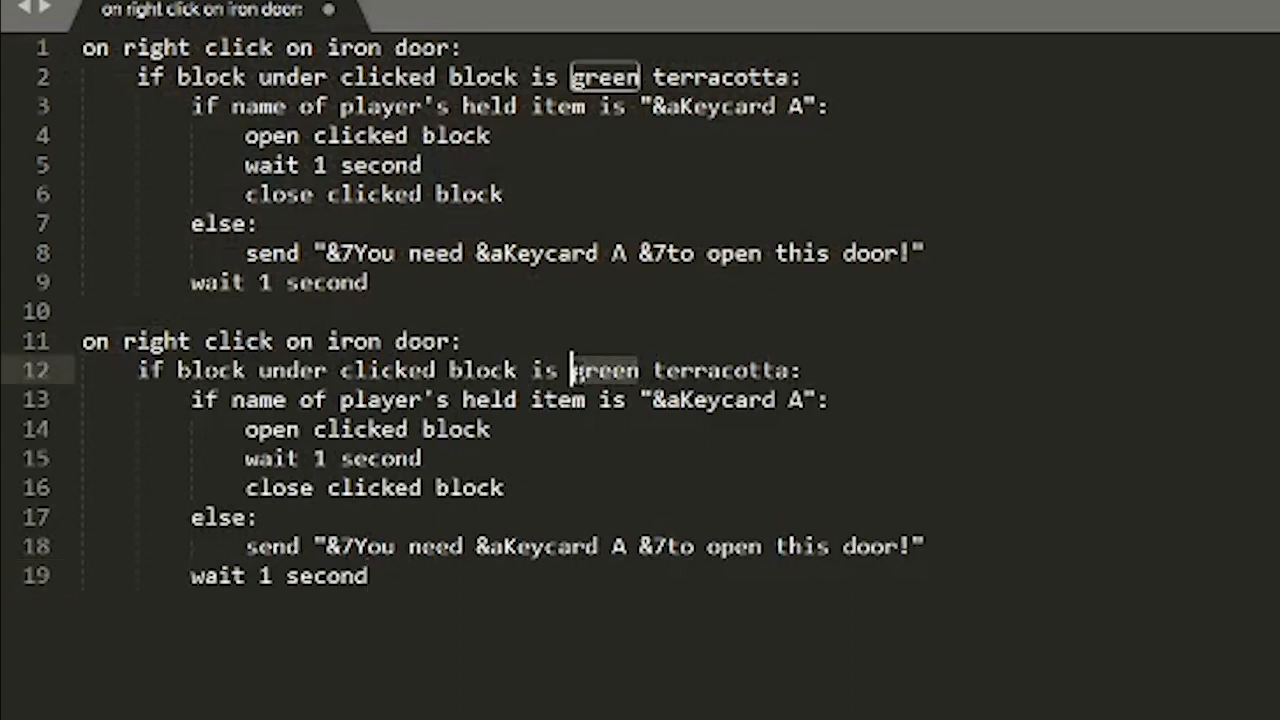
pyautogui.write('blue')
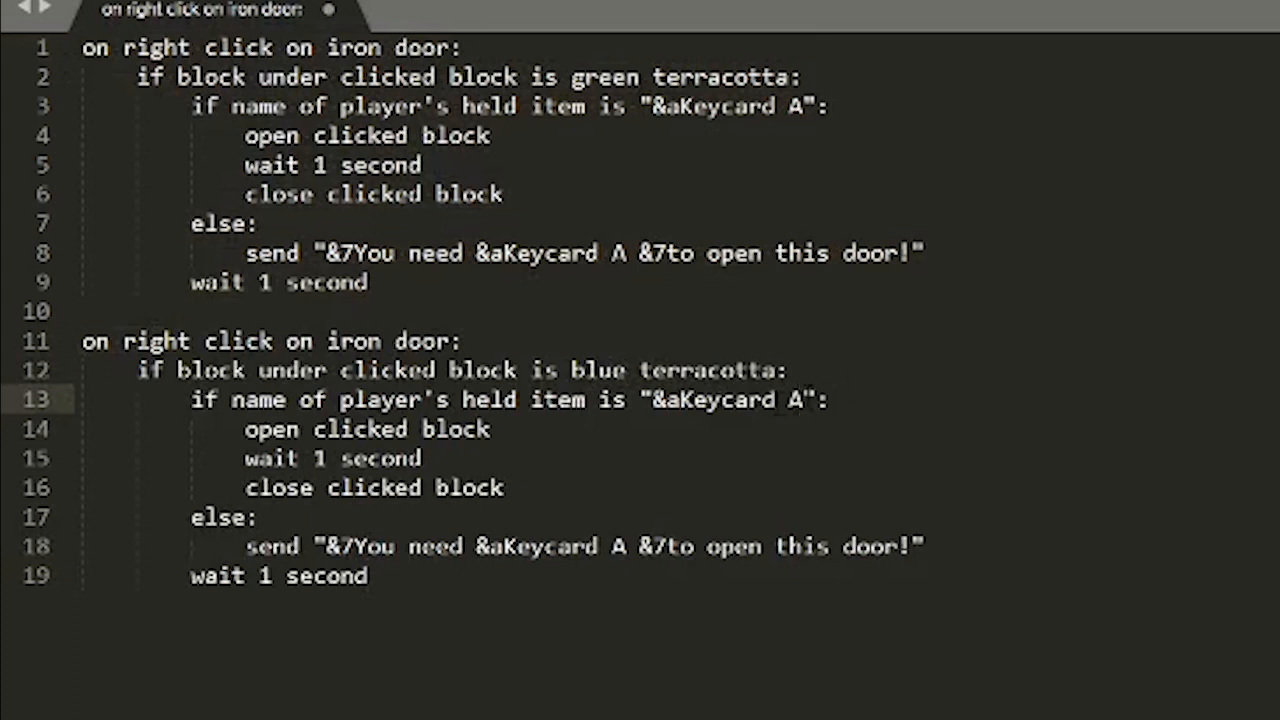
pyautogui.write('B')
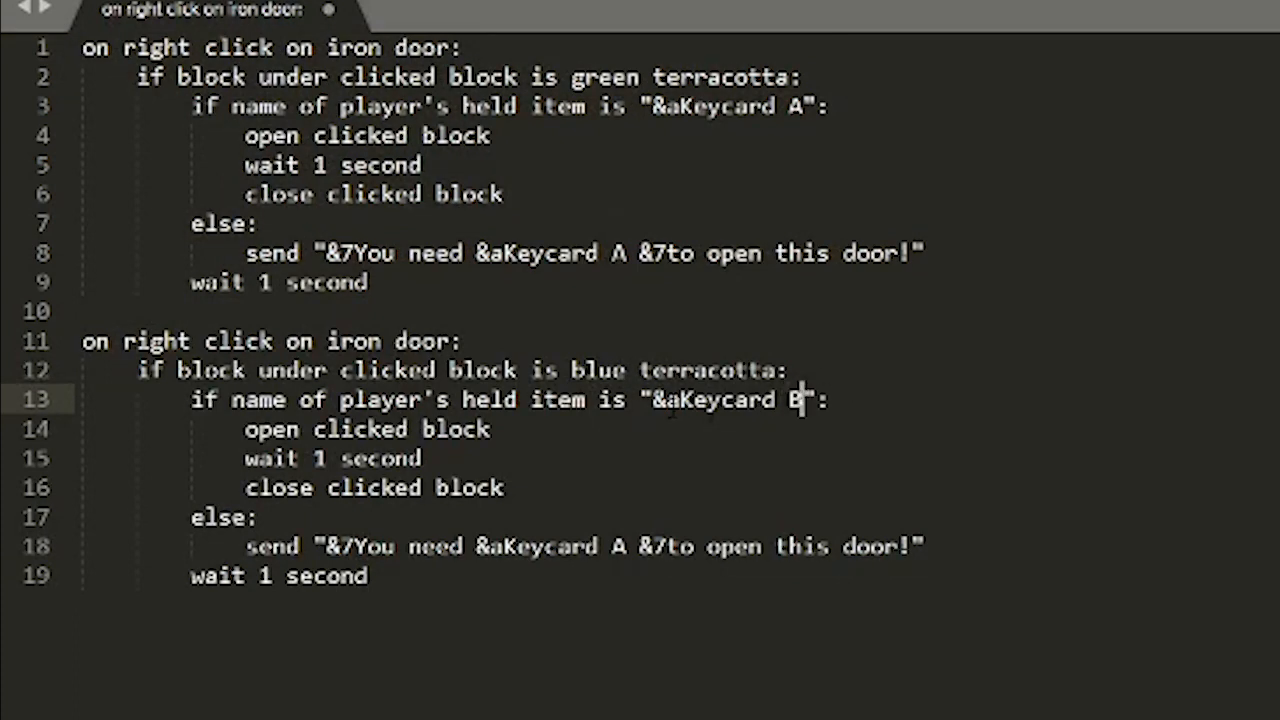